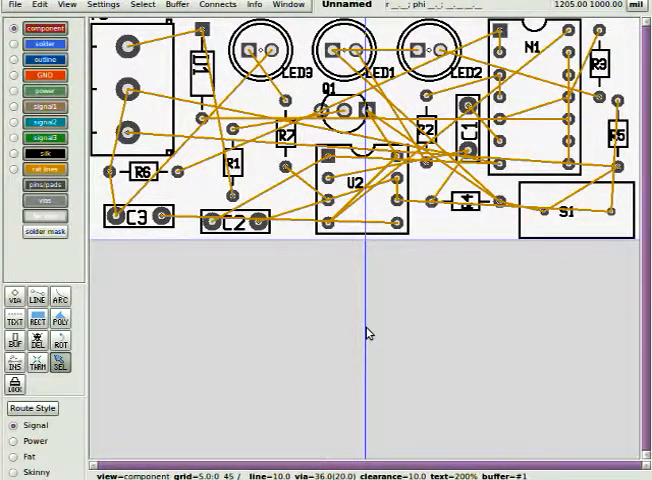
- Start exporting the routed logic board from the File menu
{"action": "left_click", "coordinate": [216, 4]}
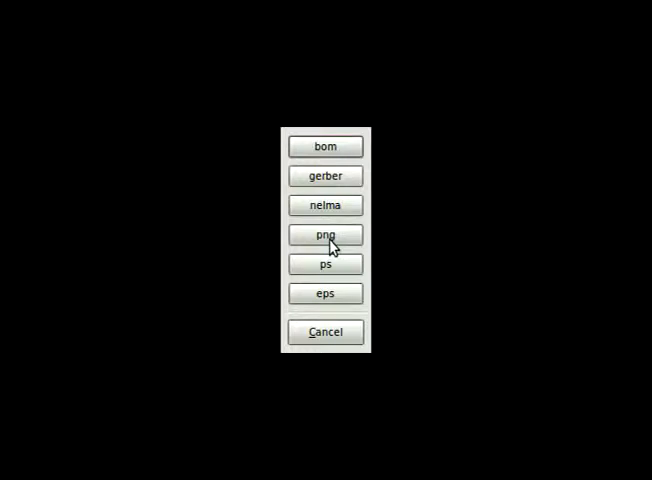
{"action": "mouse_move", "coordinate": [350, 272]}
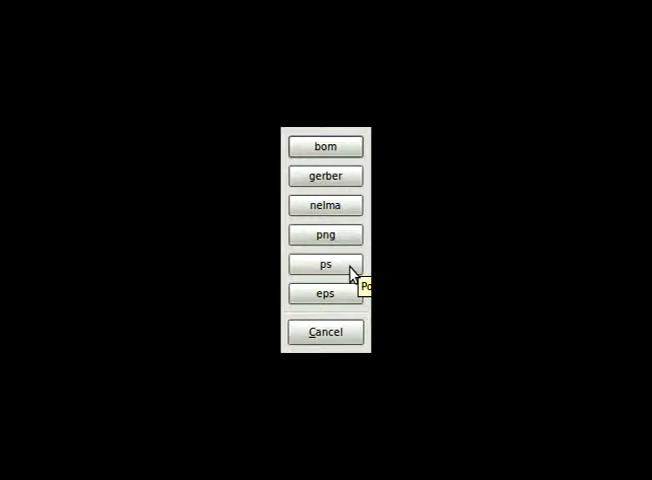
- Export the board as PostScript, producing logic.ps in the project folder
{"action": "left_click", "coordinate": [324, 264]}
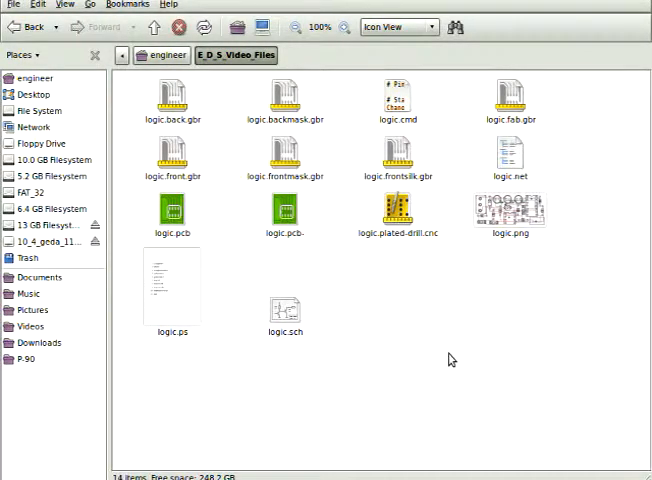
- Open the exported logic.ps in the Evince document viewer
{"action": "double_click", "coordinate": [514, 212]}
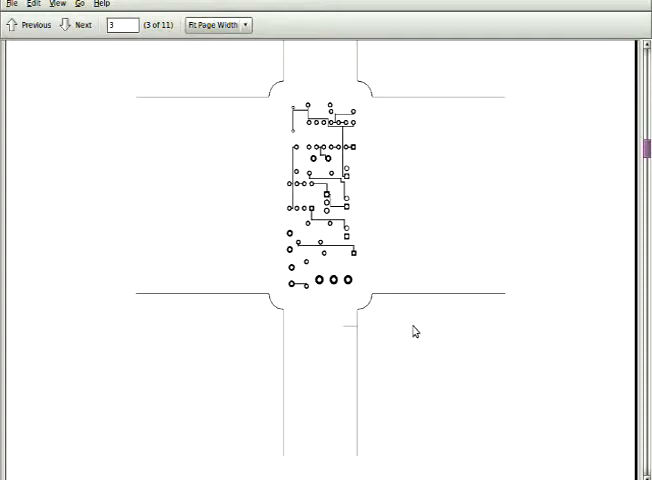
- Page through the PostScript layer pages up to page 7 of 11
{"action": "left_click", "coordinate": [80, 24]}
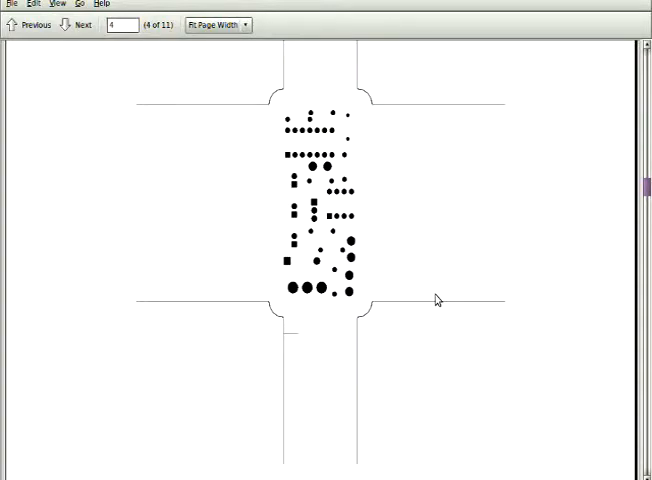
{"action": "left_click", "coordinate": [80, 24]}
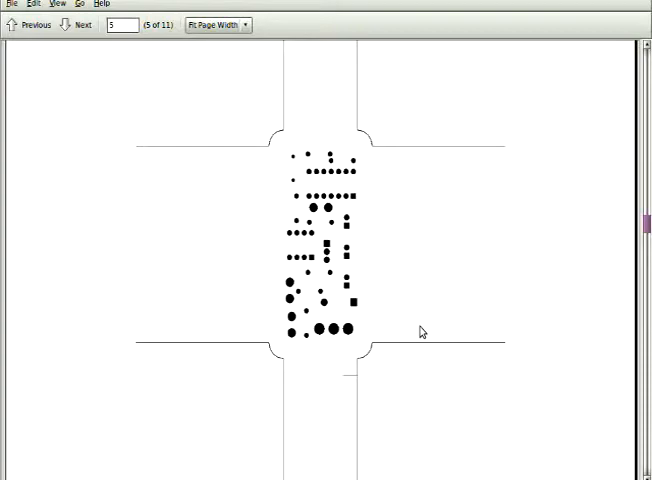
{"action": "left_click", "coordinate": [78, 24]}
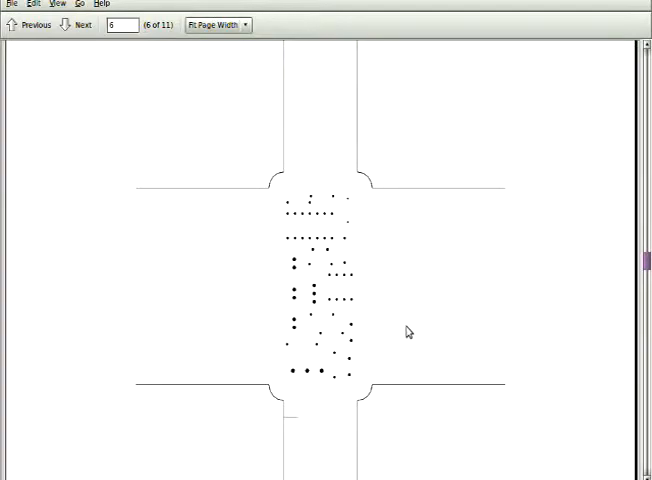
{"action": "left_click", "coordinate": [76, 24]}
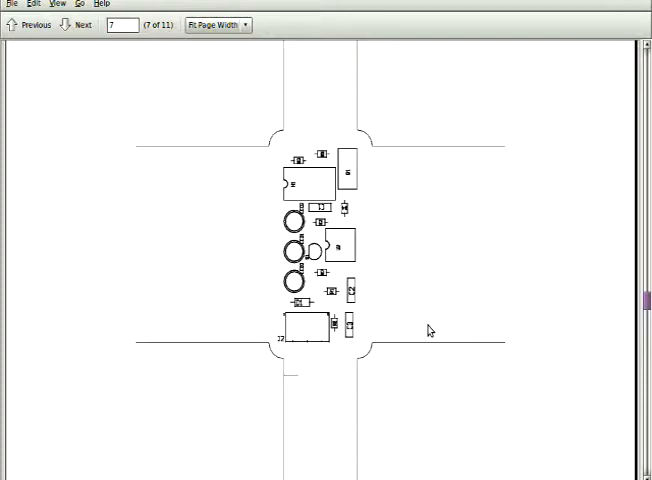
{"action": "left_click", "coordinate": [82, 24]}
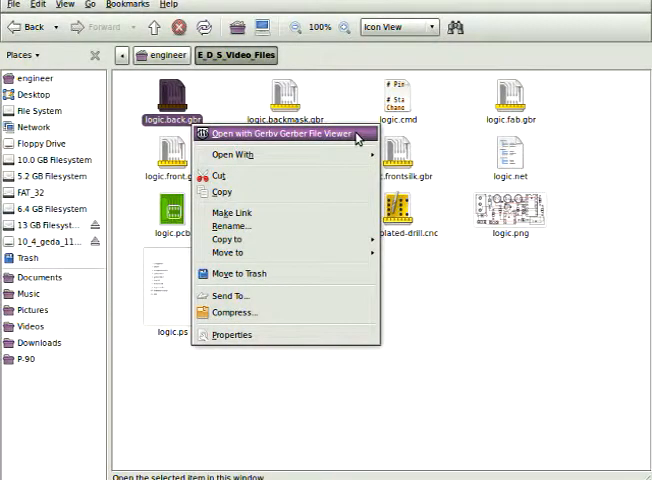
- View logic.fab.gbr in Gerbv, showing the drill table and board outline
{"action": "left_click", "coordinate": [284, 132]}
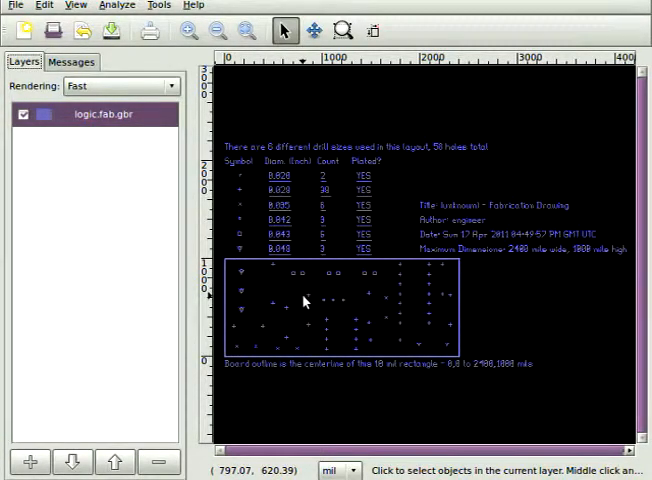
- Browse the other Gerber layers in Gerbv, including the front silkscreen
{"action": "left_click", "coordinate": [104, 114]}
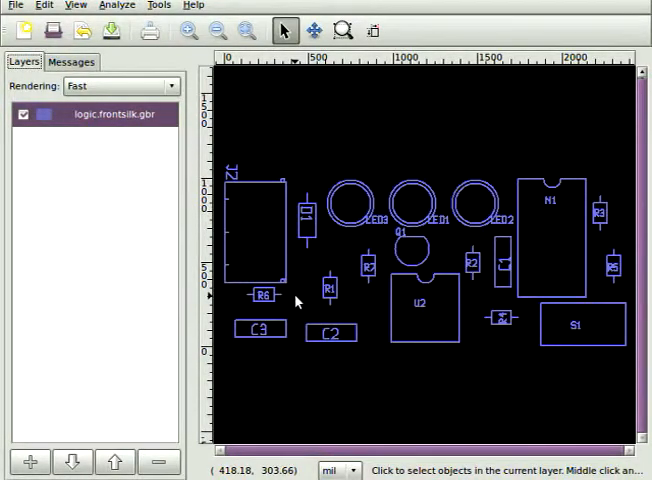
{"action": "left_click", "coordinate": [110, 114]}
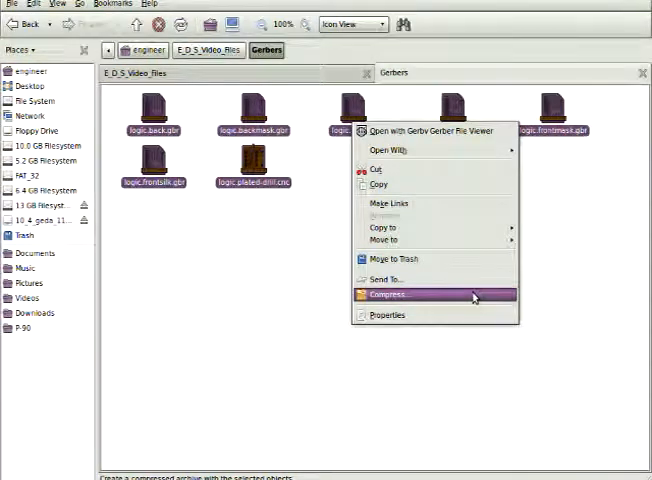
- Compress the selected Gerber and drill files into Gerbers.zip
{"action": "left_click", "coordinate": [384, 294]}
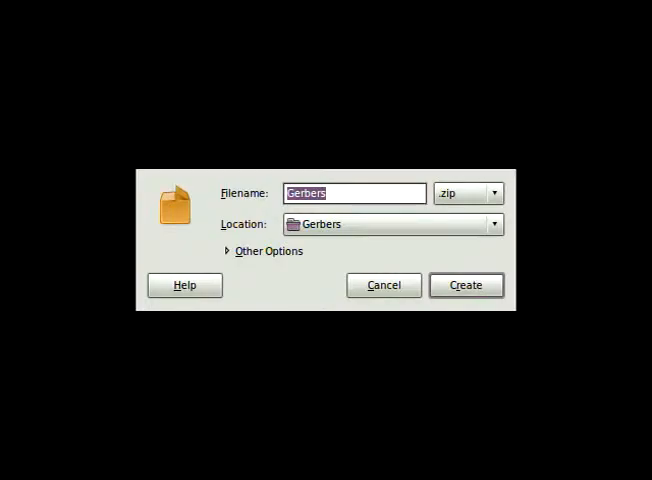
{"action": "left_click", "coordinate": [464, 284]}
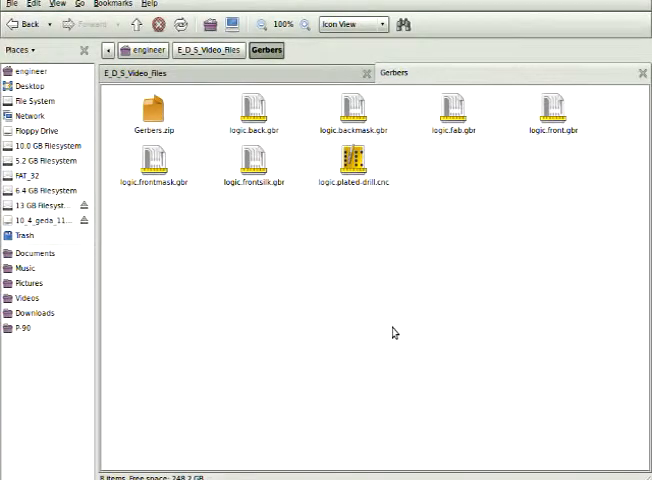